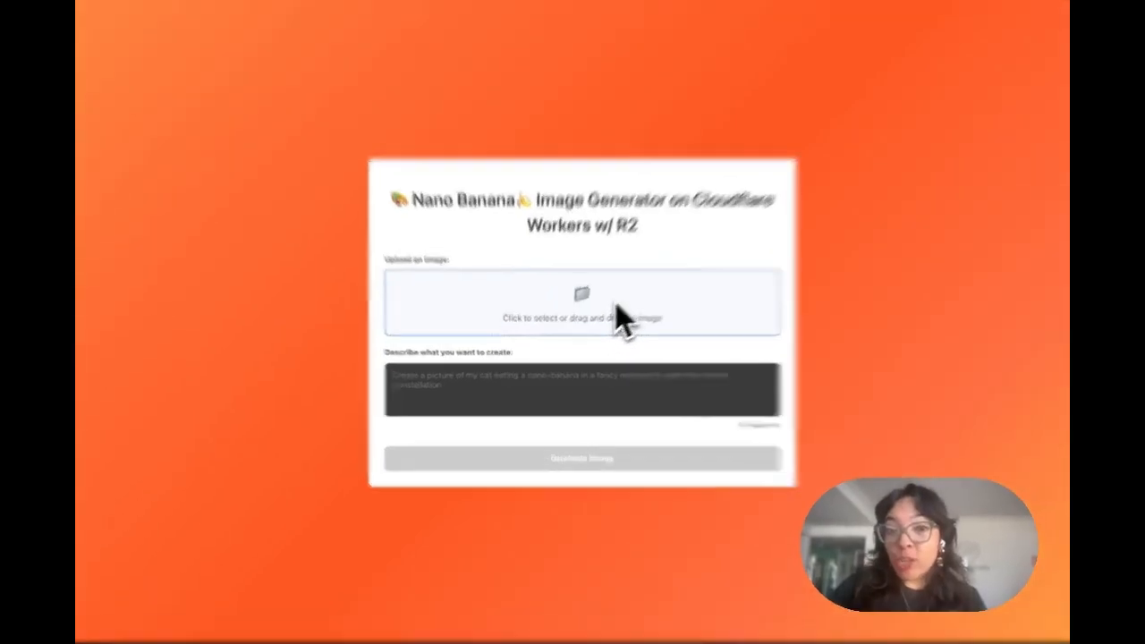
# Upload 000043180007.jpg from Downloads as the source photo
pyautogui.click(581, 303)
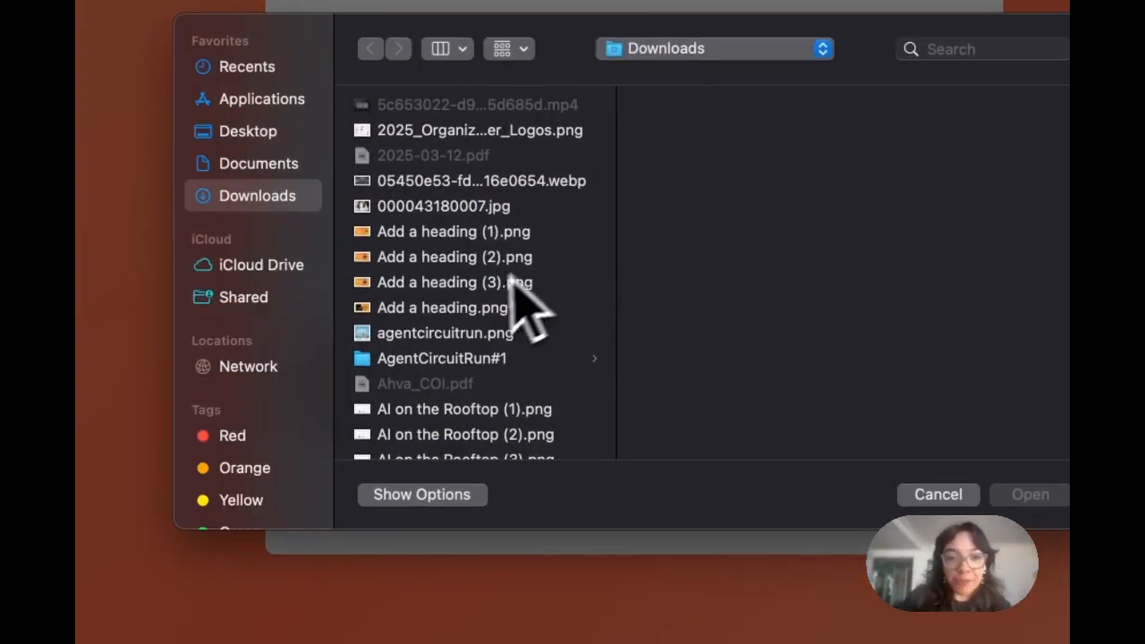
pyautogui.click(1029, 494)
pyautogui.write('remove t')
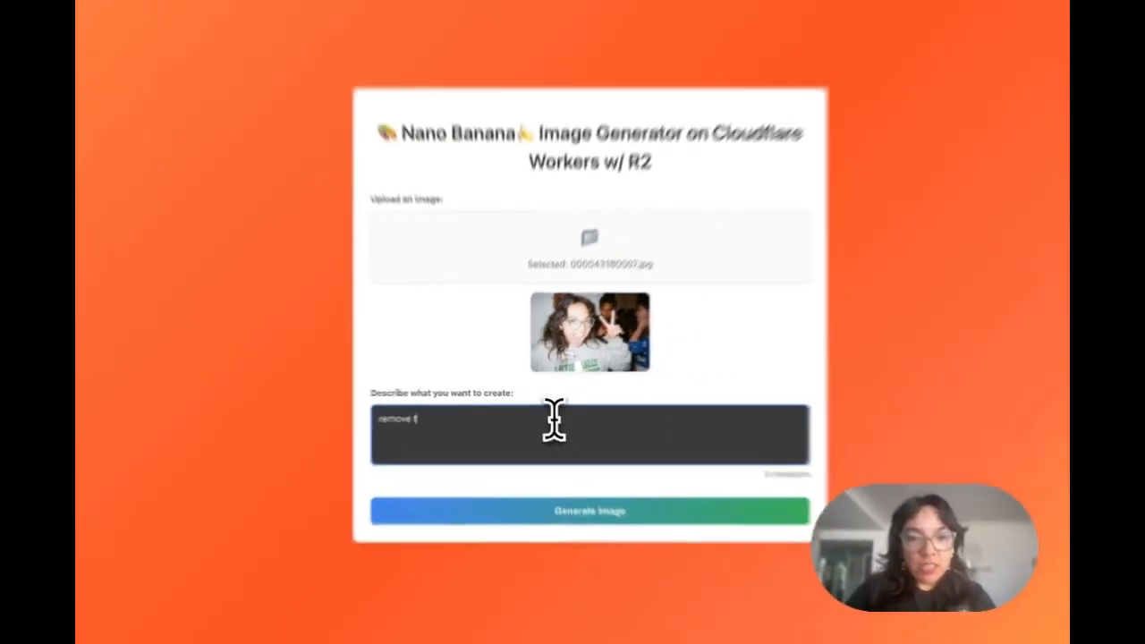
# Generate an edit prompt removing the background people and adding a birthday hat to the subject
pyautogui.write('he people in the background')
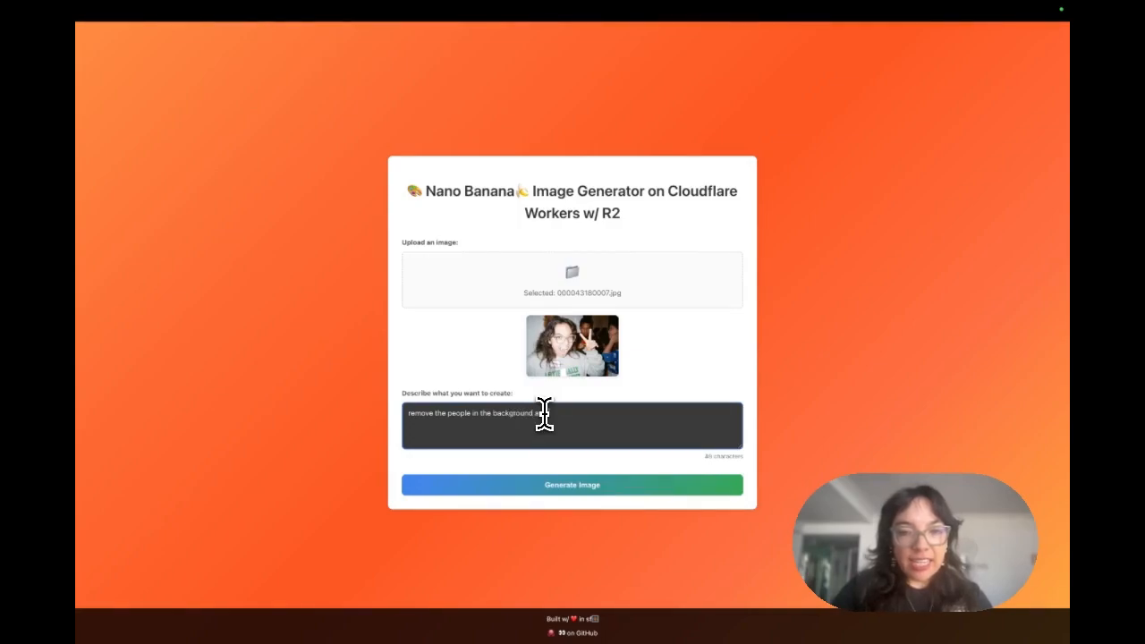
pyautogui.write('add a birthday')
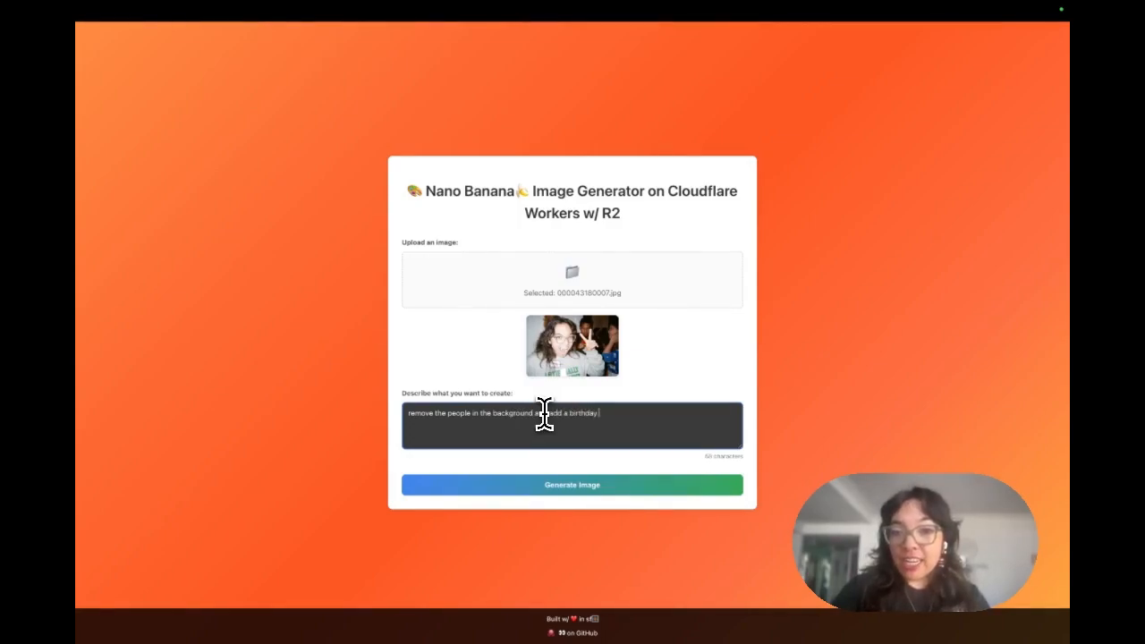
pyautogui.write('hat t')
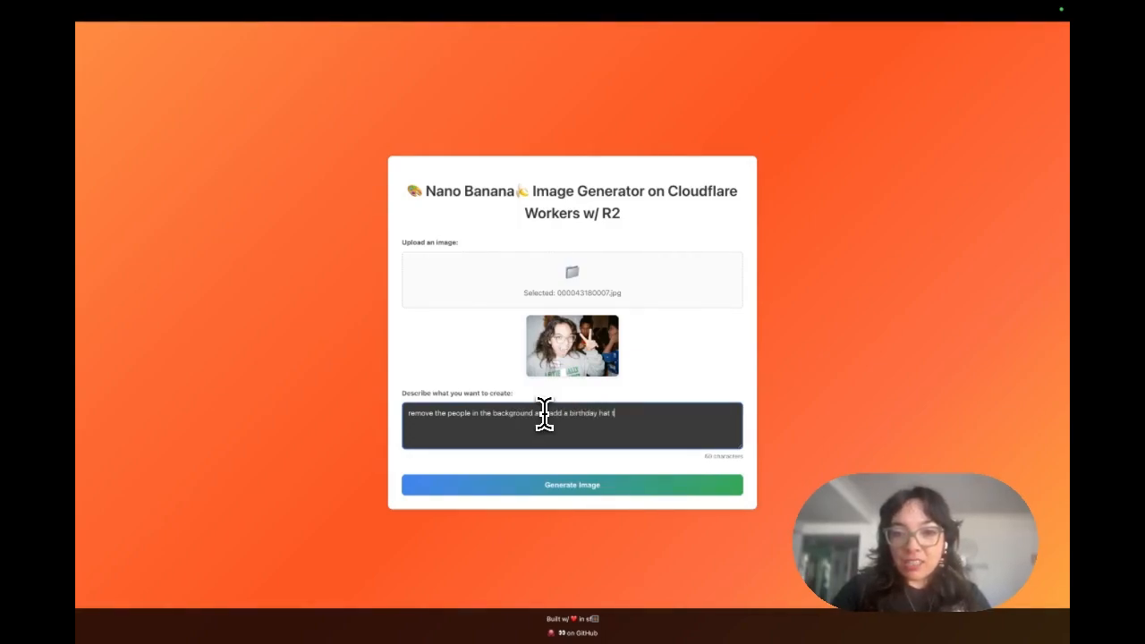
pyautogui.write('o the person in th')
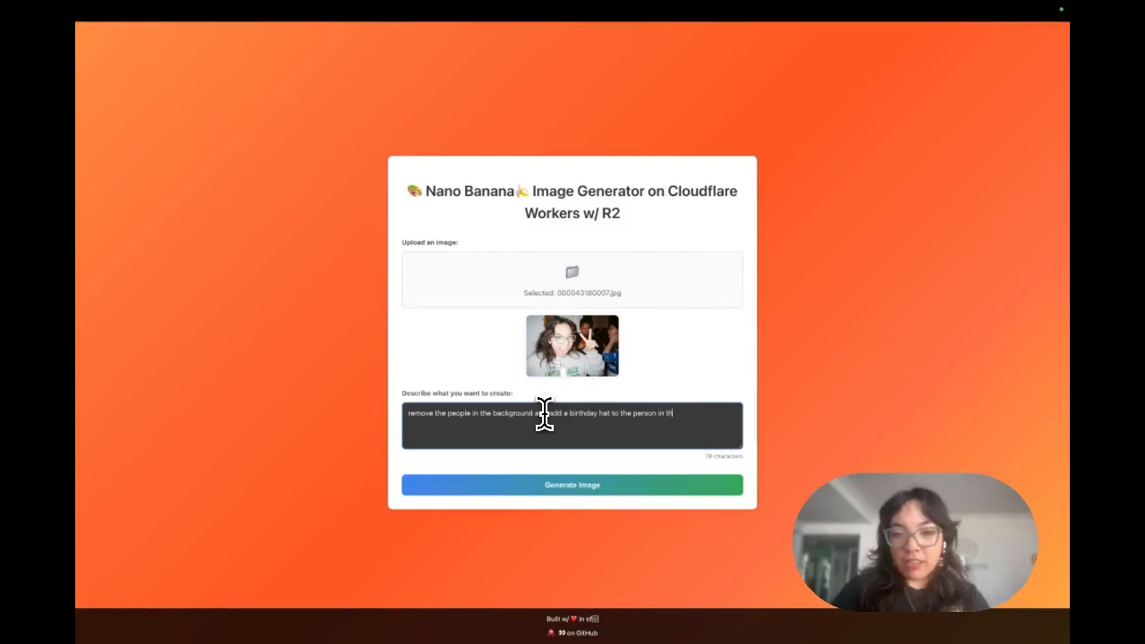
pyautogui.click(572, 484)
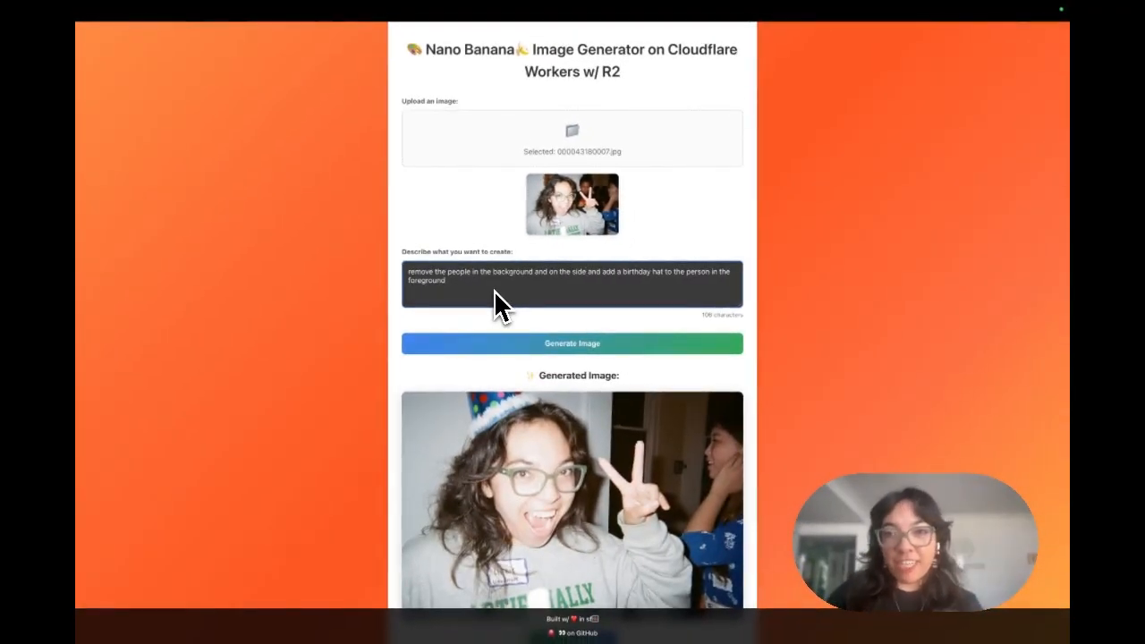
# Regenerate the party-hat photo and view the result, stored as a 2.49 MB PNG in R2
pyautogui.click(572, 344)
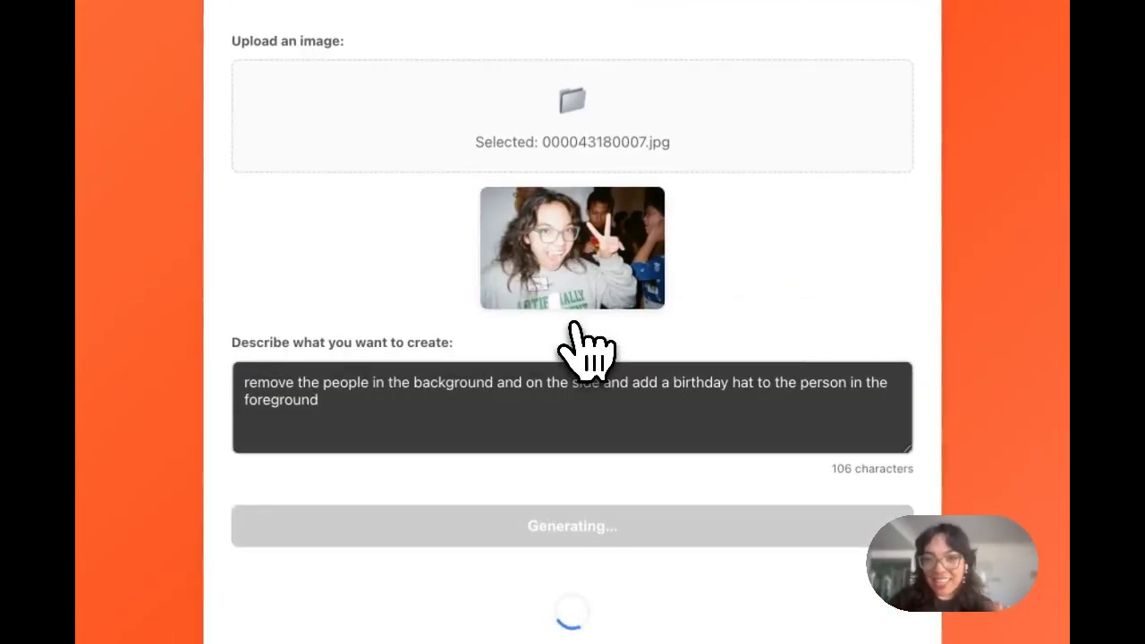
pyautogui.scroll(-3)
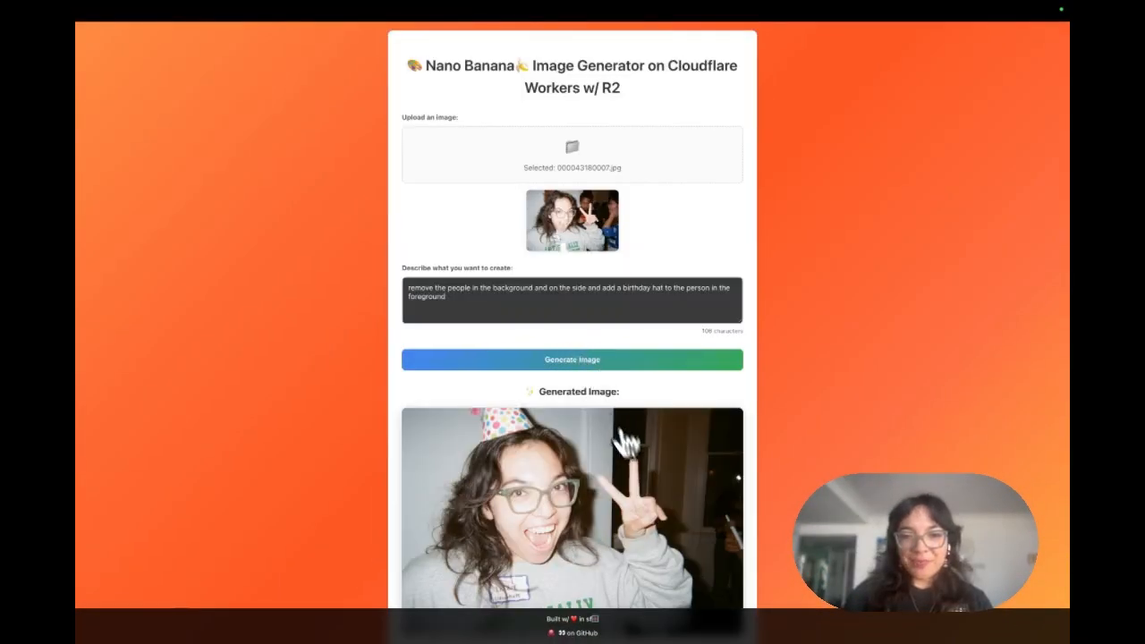
pyautogui.scroll(-3)
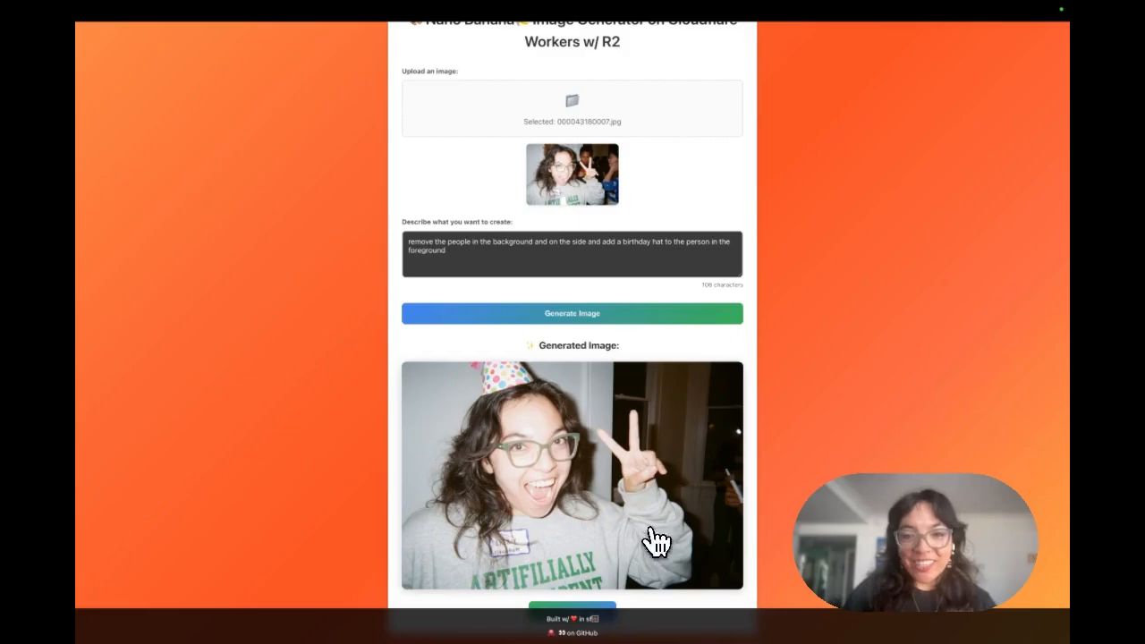
pyautogui.moveTo(752, 496)
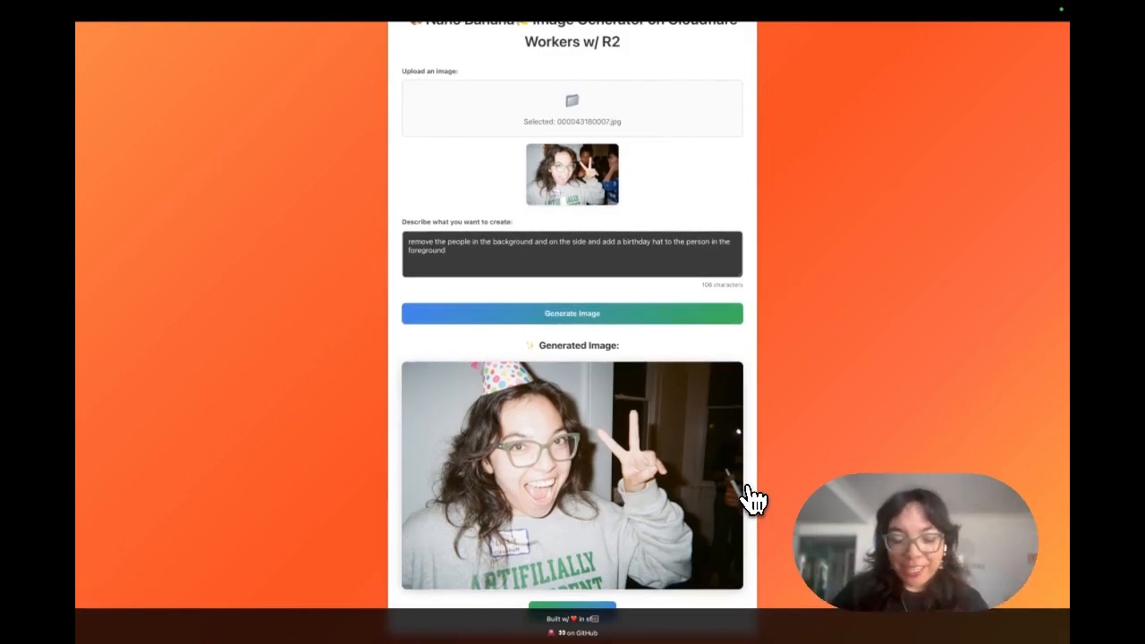
pyautogui.click(508, 67)
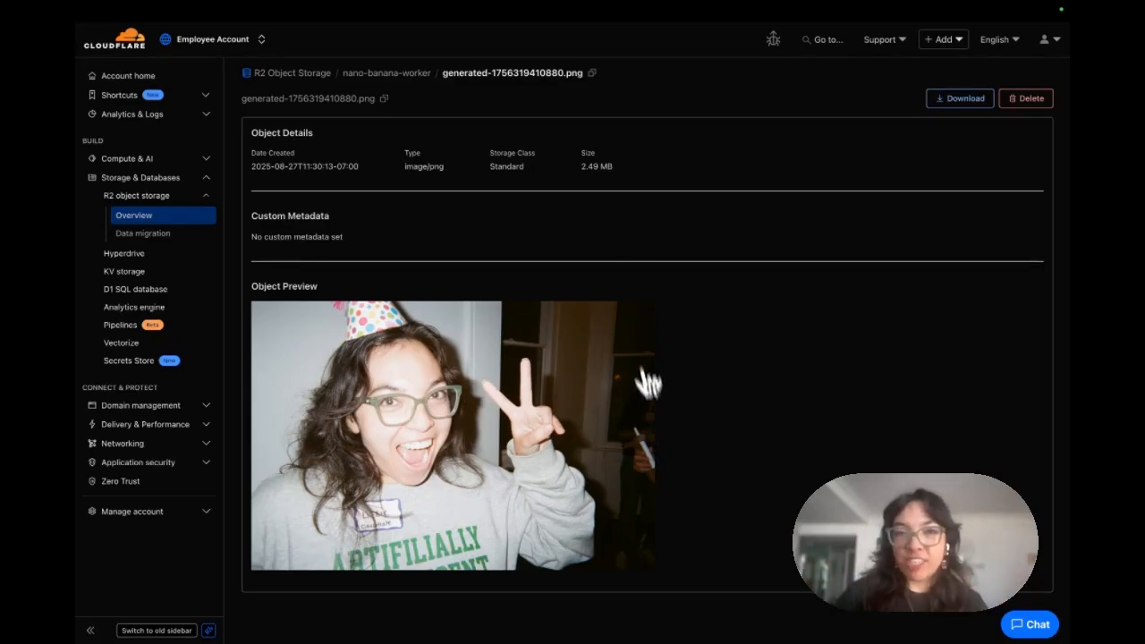
pyautogui.moveTo(470, 90)
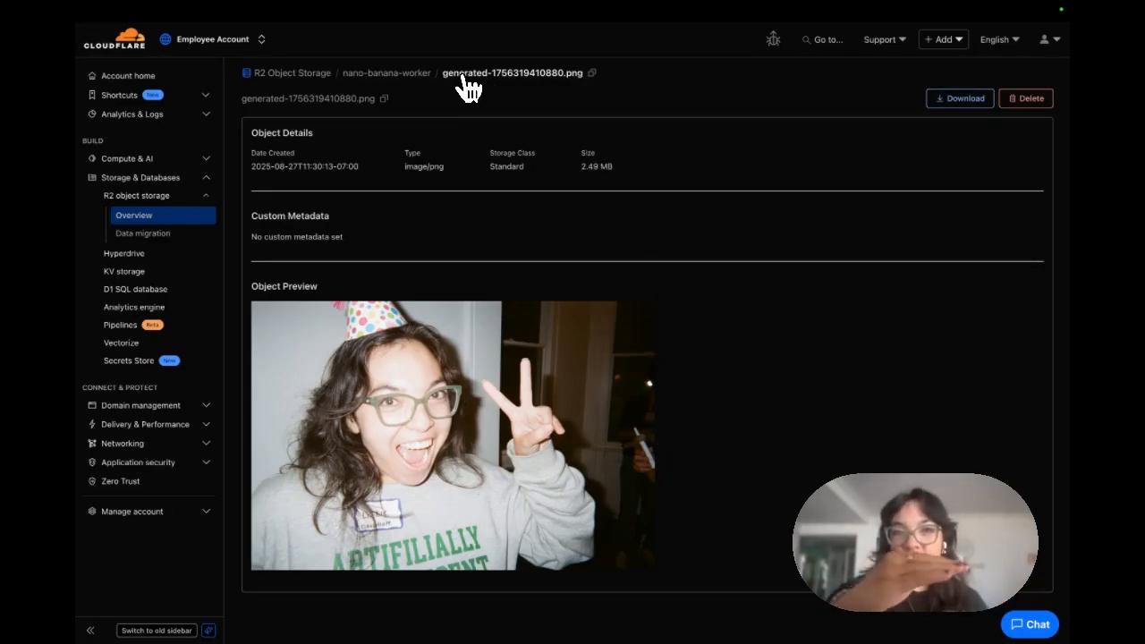
pyautogui.moveTo(556, 229)
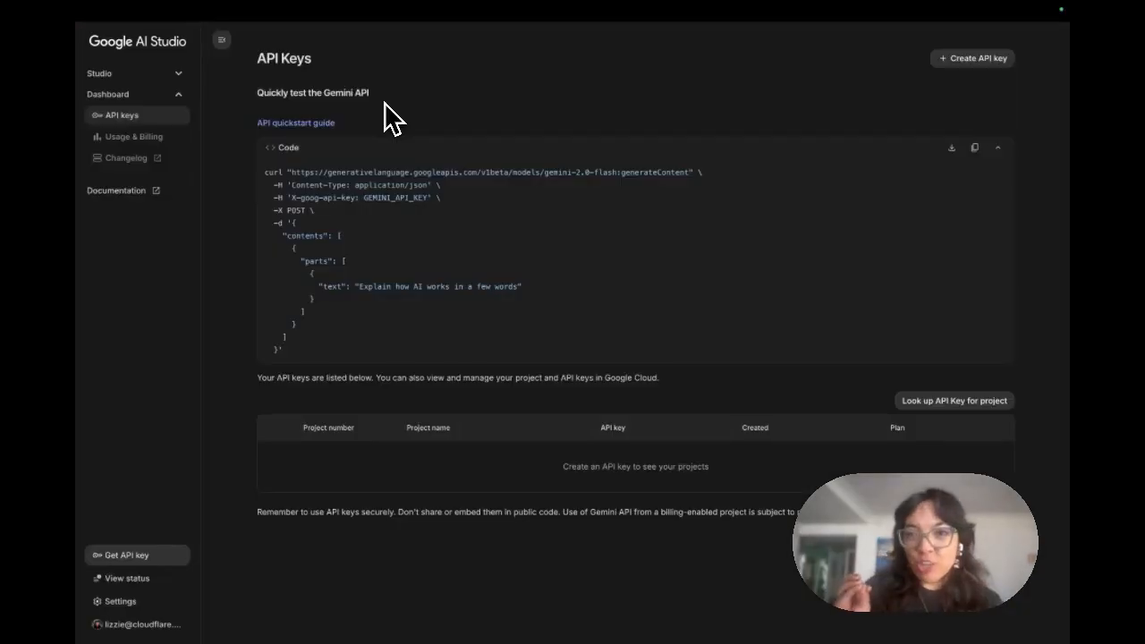
pyautogui.moveTo(242, 179)
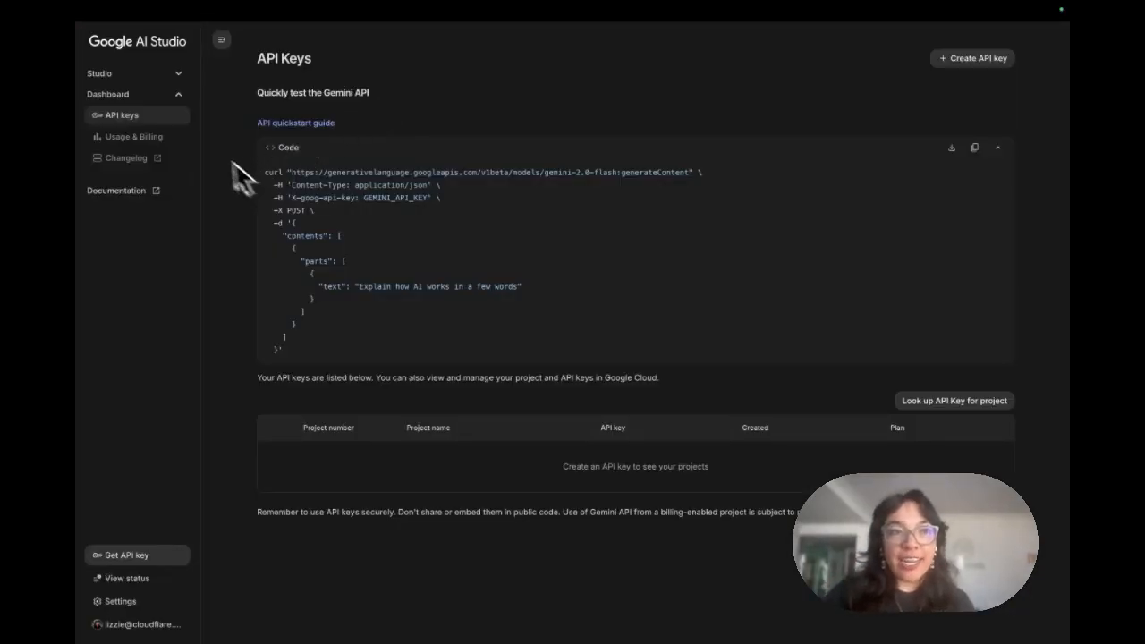
pyautogui.moveTo(161, 121)
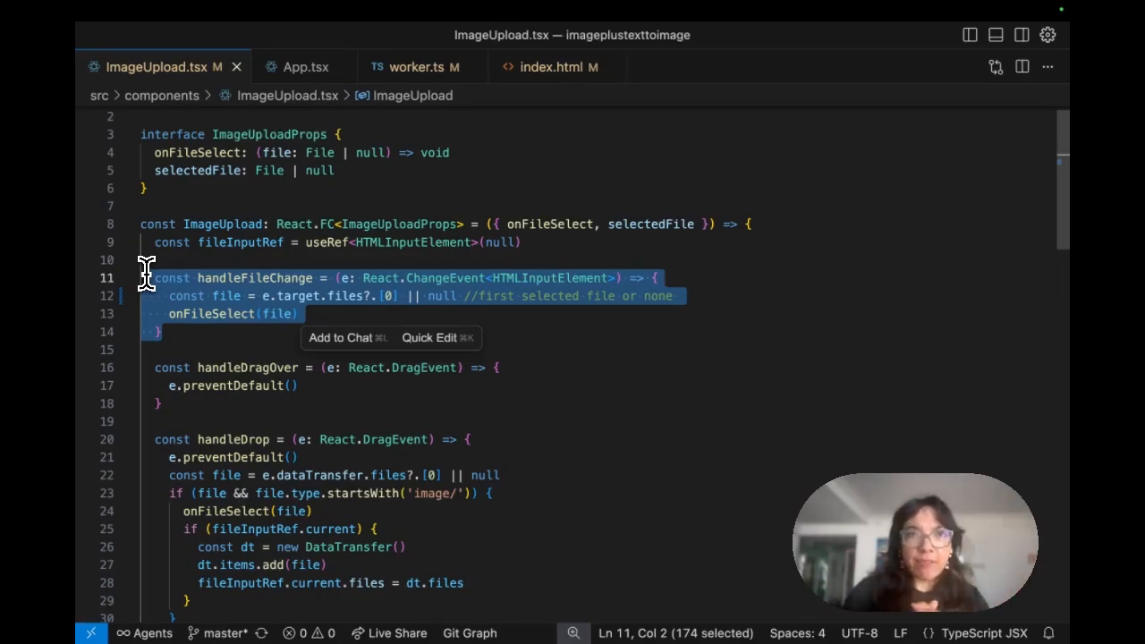
pyautogui.moveTo(161, 313)
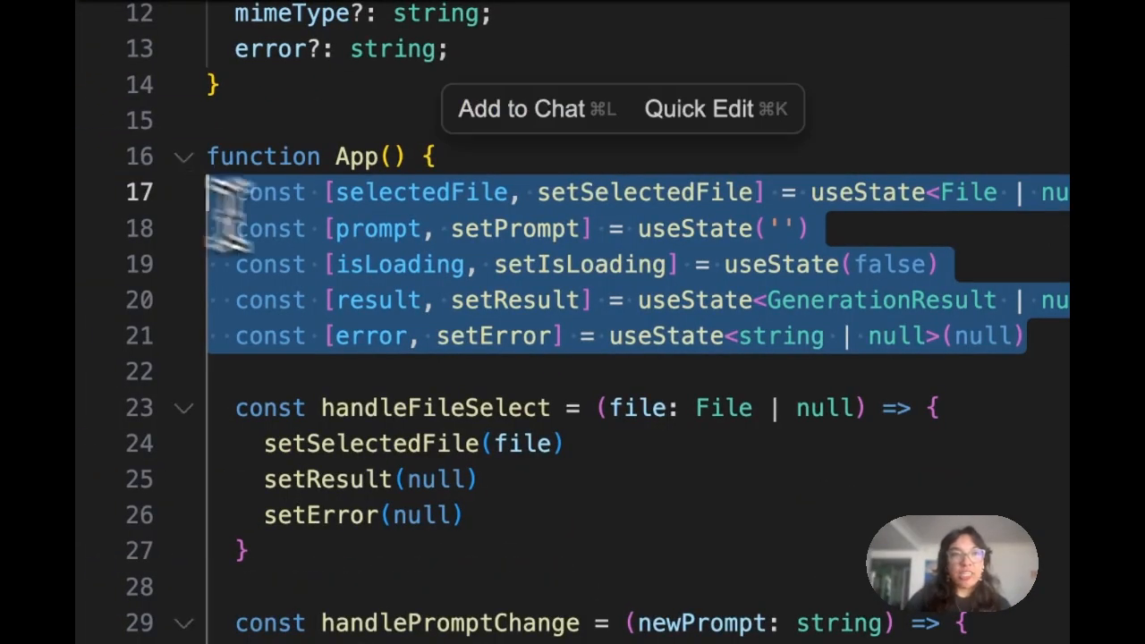
# Walk through App.tsx's useState declarations and handleFileSelect, then scroll to the form JSX
pyautogui.click(385, 264)
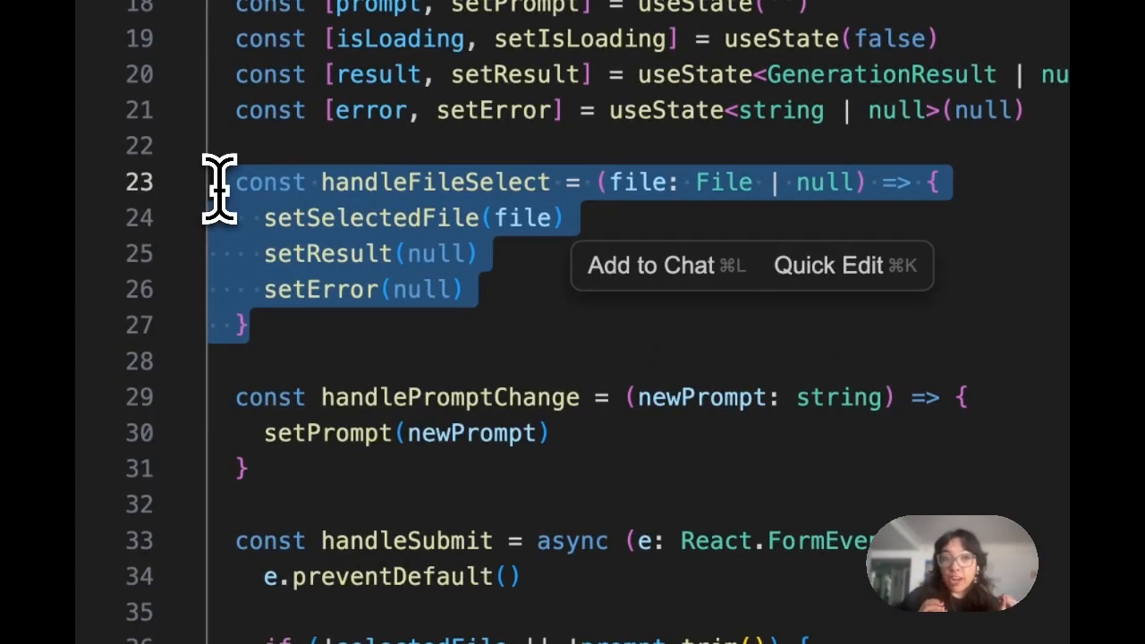
pyautogui.moveTo(398, 228)
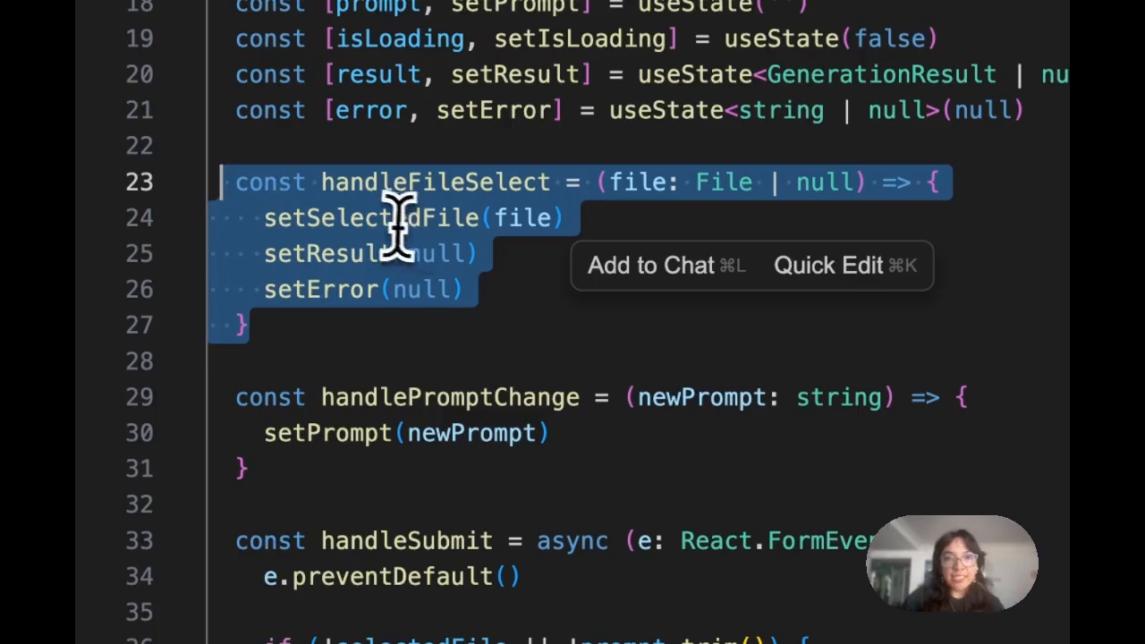
pyautogui.click(384, 217)
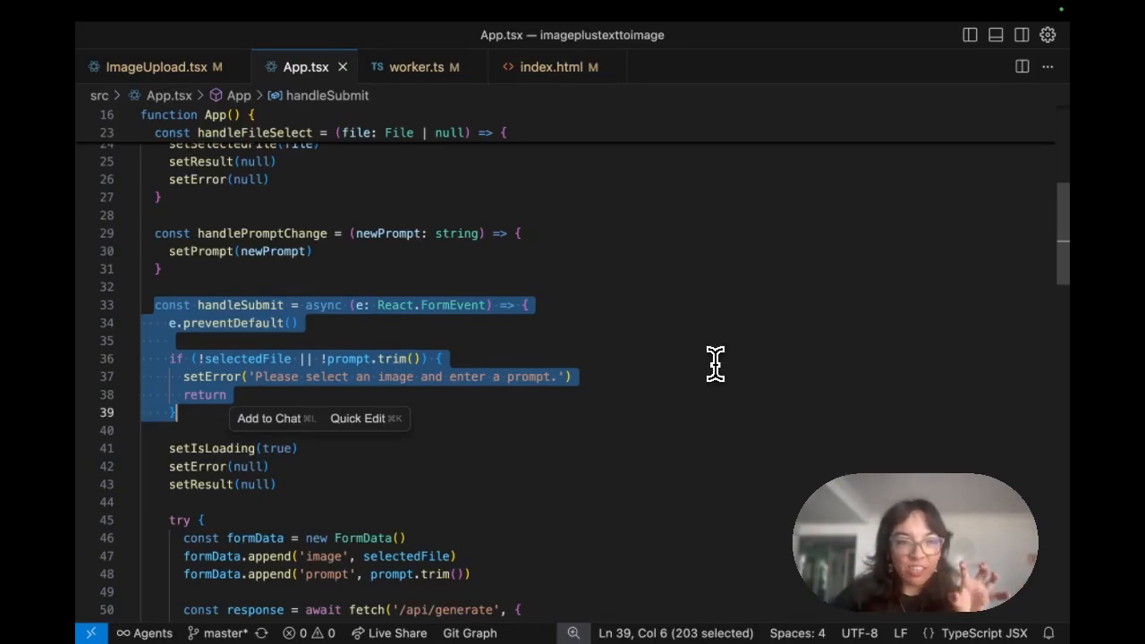
pyautogui.scroll(-3)
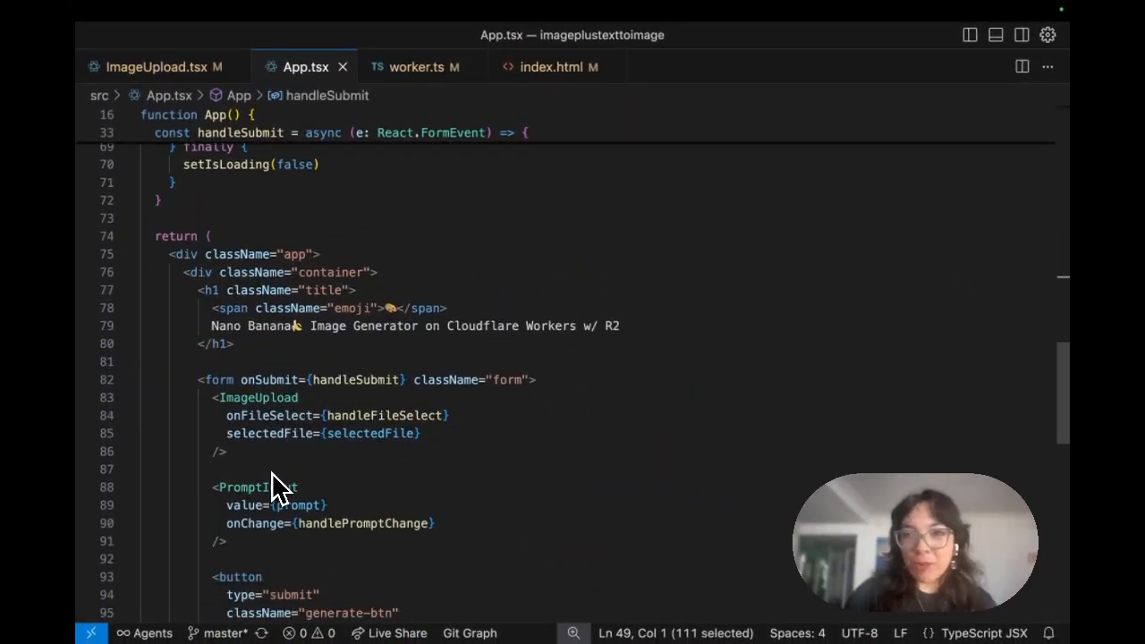
pyautogui.scroll(-3)
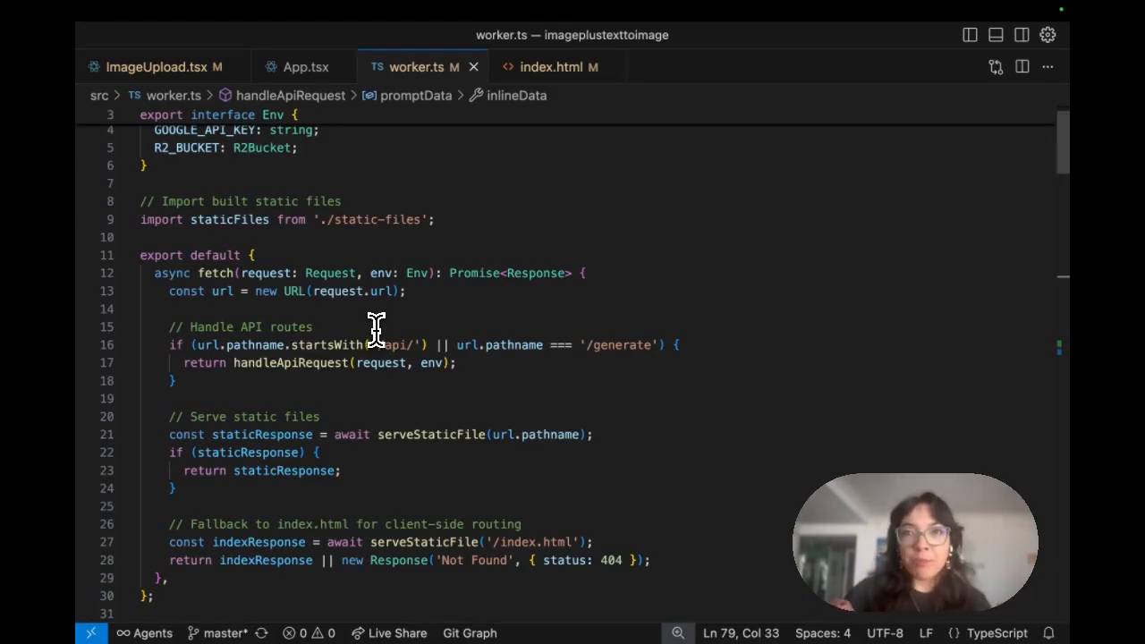
# Scroll worker.ts from the fetch router into handleApiRequest's Gemini image conversion and R2 upload
pyautogui.scroll(-3)
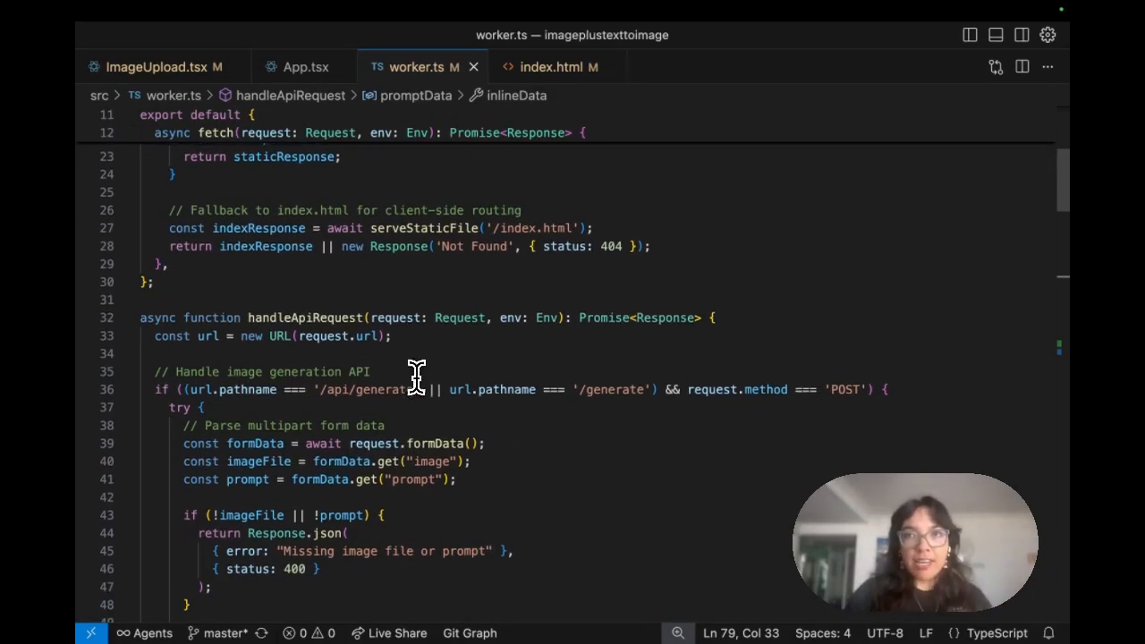
pyautogui.scroll(-3)
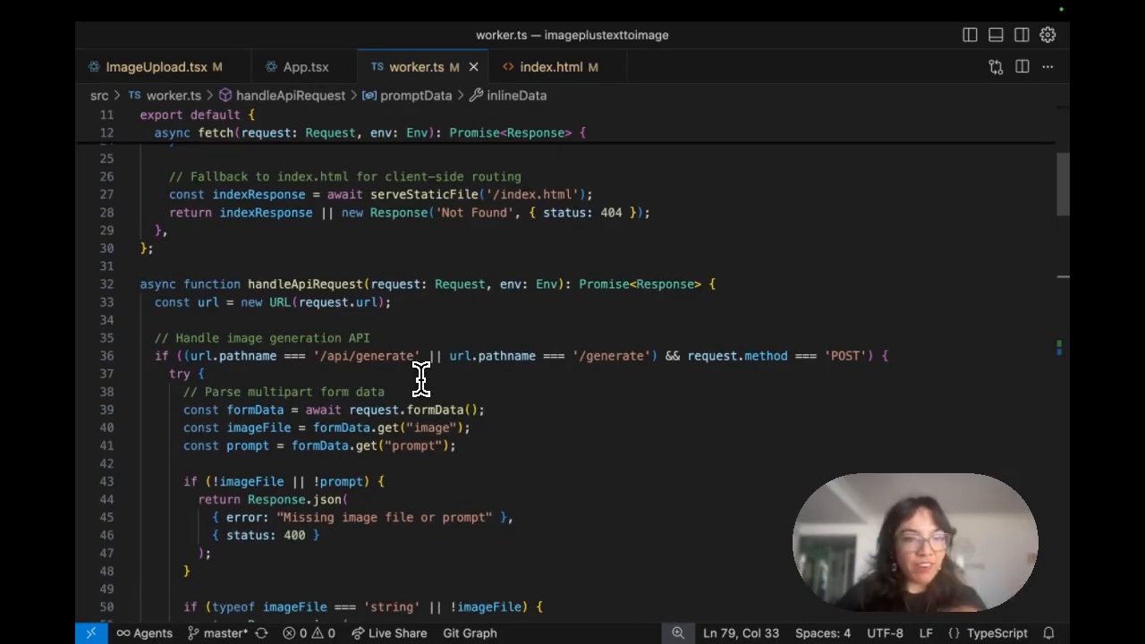
pyautogui.scroll(-3)
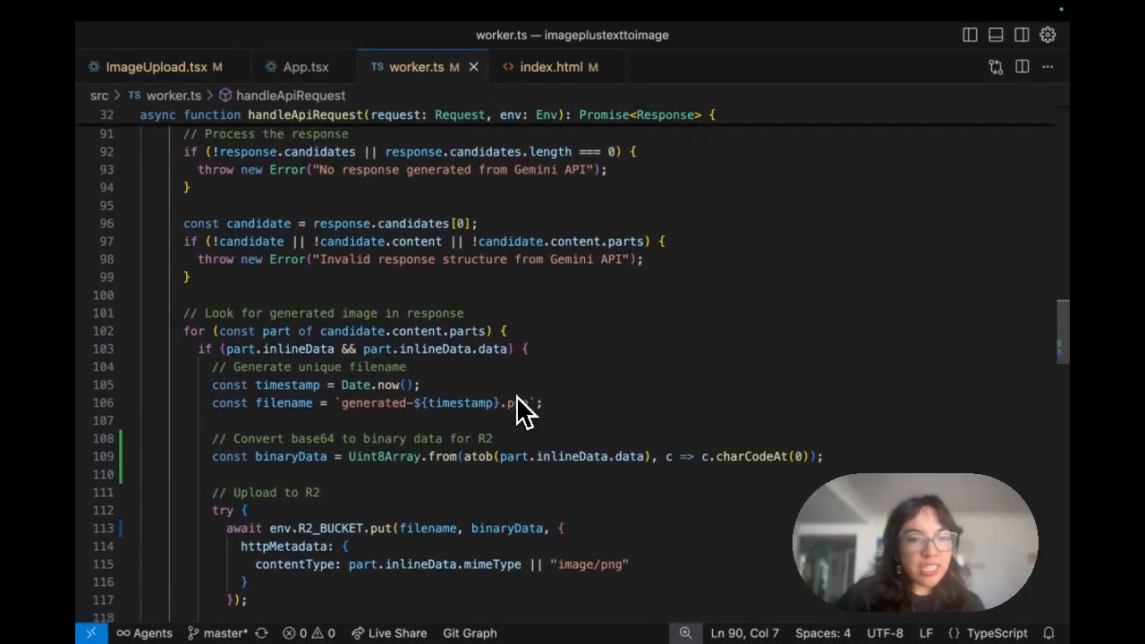
# Read past the R2_BUCKET.put upload and success response, then return to the generator in Chrome
pyautogui.scroll(-3)
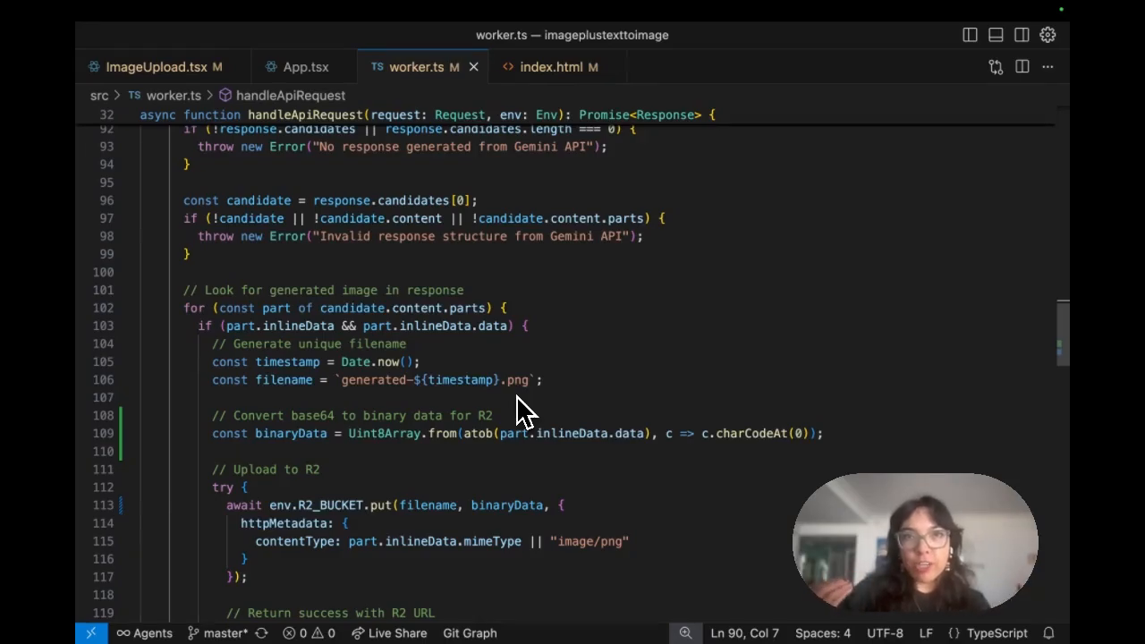
pyautogui.scroll(-3)
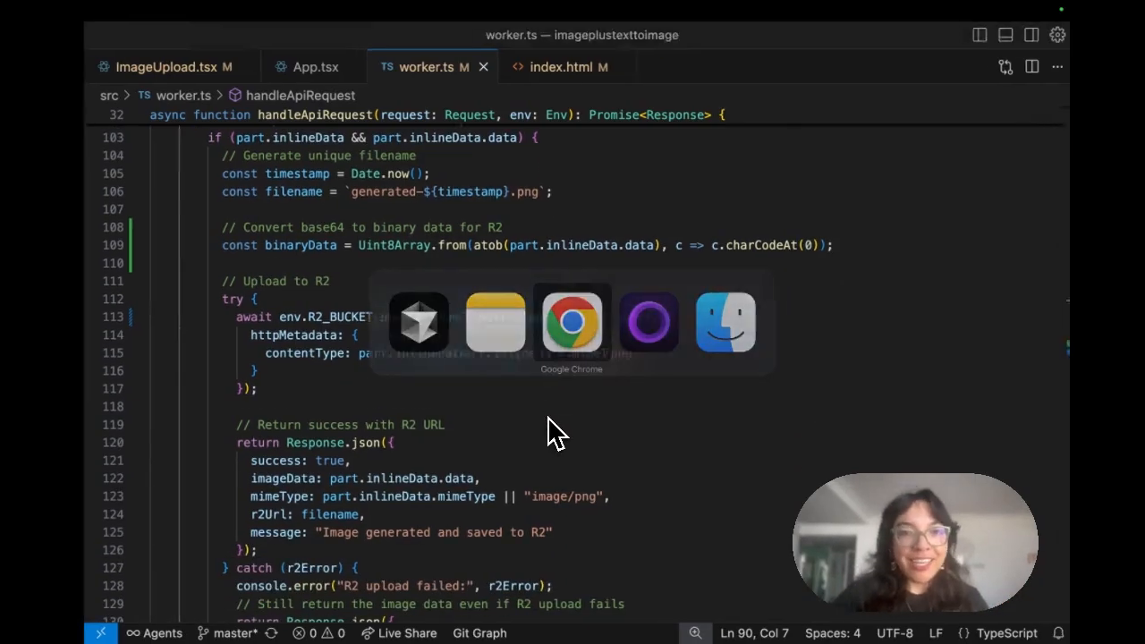
pyautogui.click(570, 322)
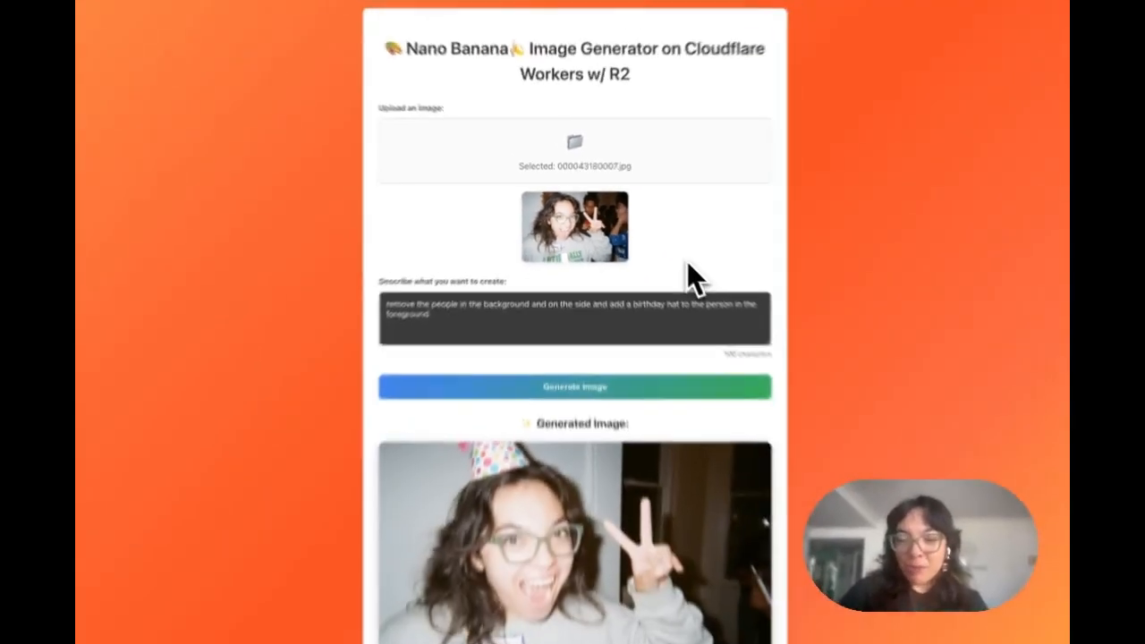